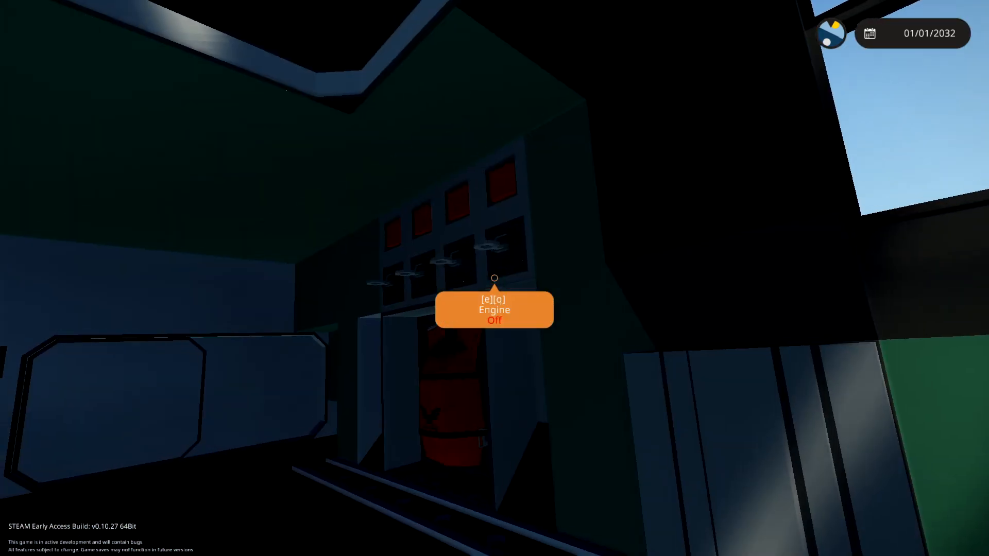
pyautogui.moveTo(494, 278)
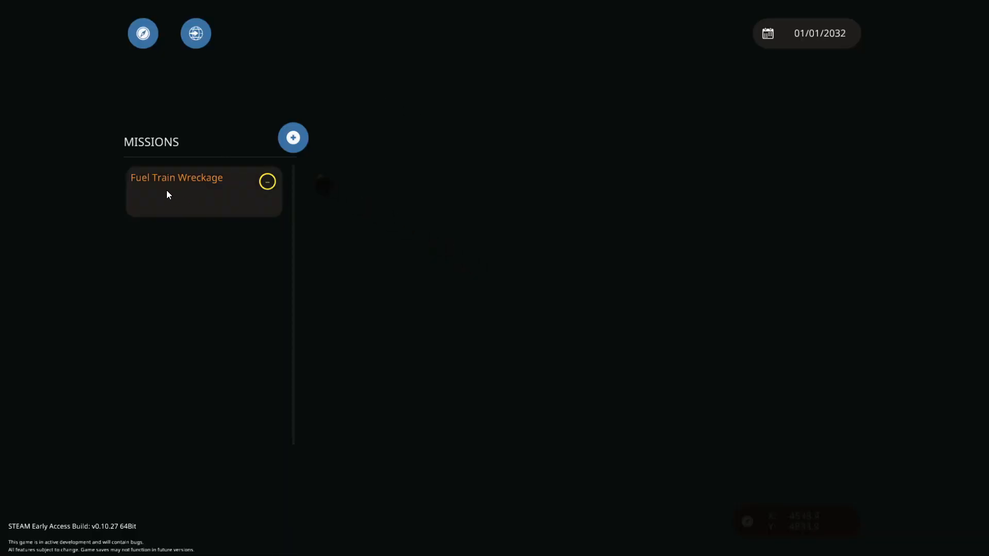
# Step: Get into bed and sleep until the in-game date reads 03/01/2032
pyautogui.click(204, 178)
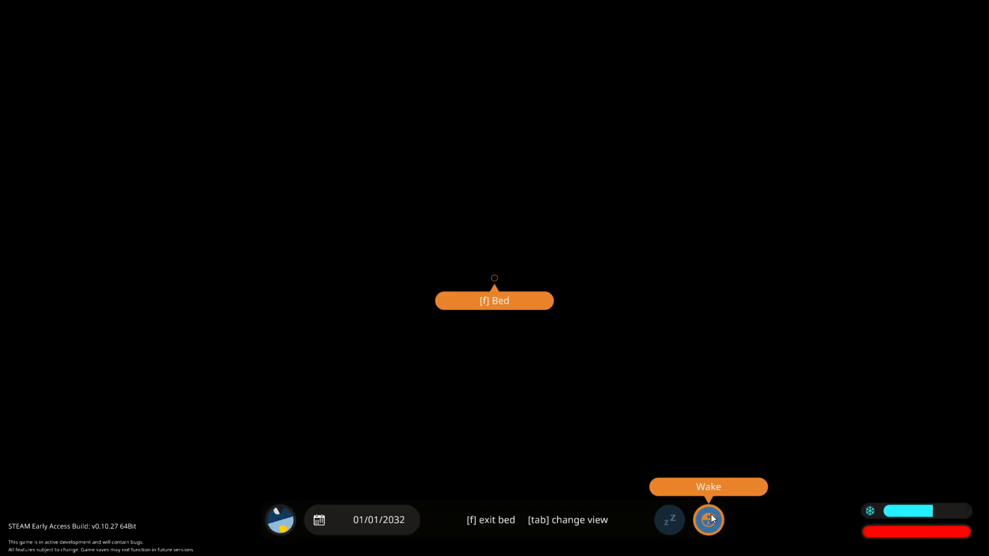
pyautogui.click(707, 519)
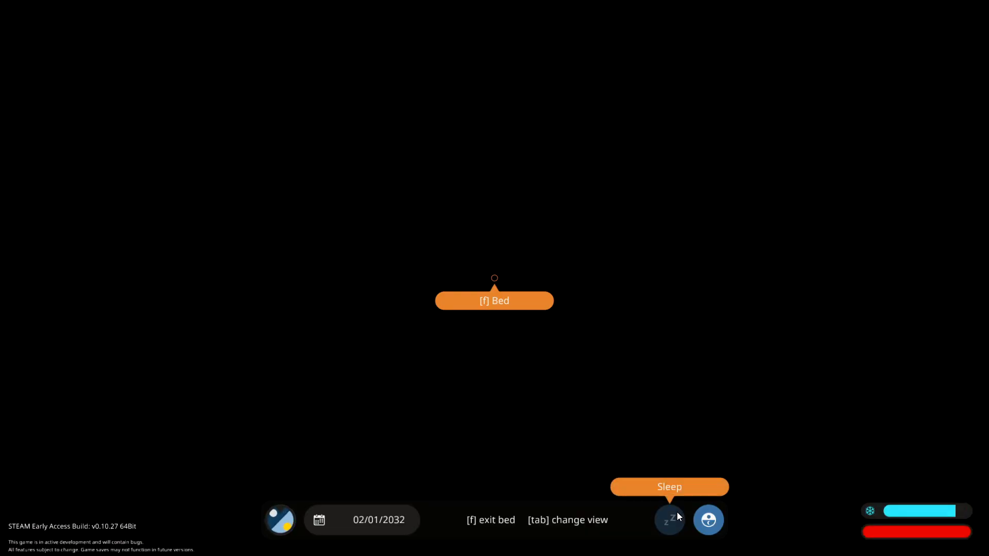
pyautogui.click(669, 520)
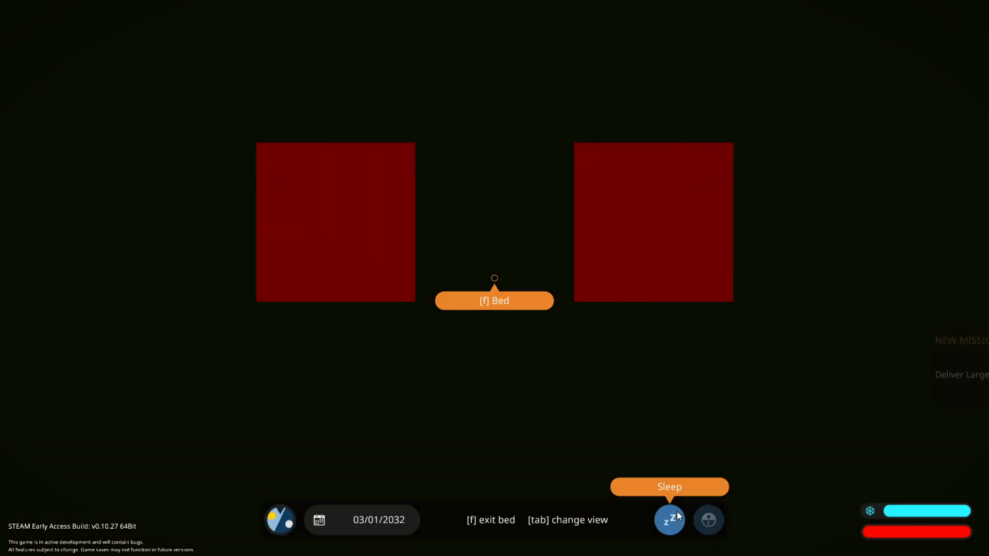
pyautogui.click(668, 519)
pyautogui.write('engine')
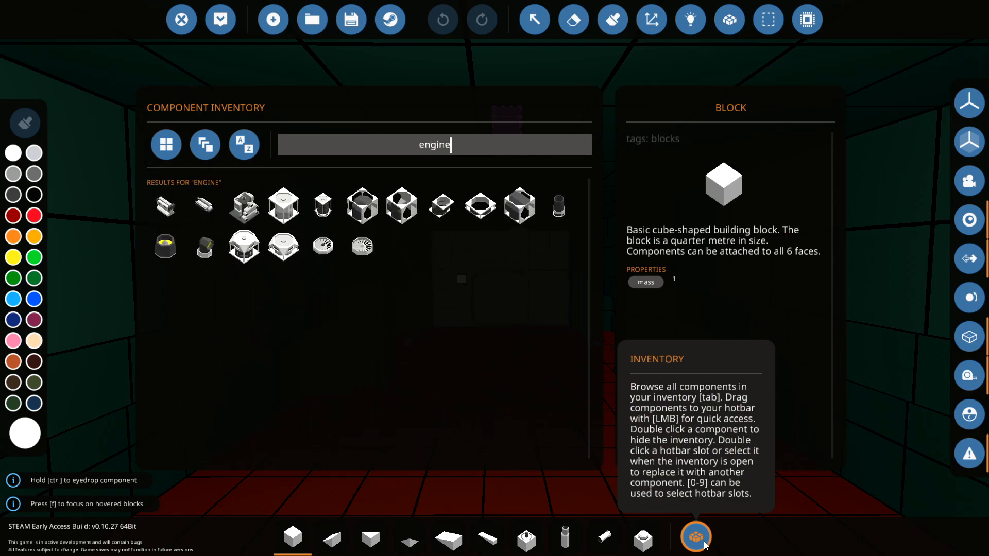
# Step: Search the component inventory for engine parts, then for the heat exchanger
pyautogui.click(694, 537)
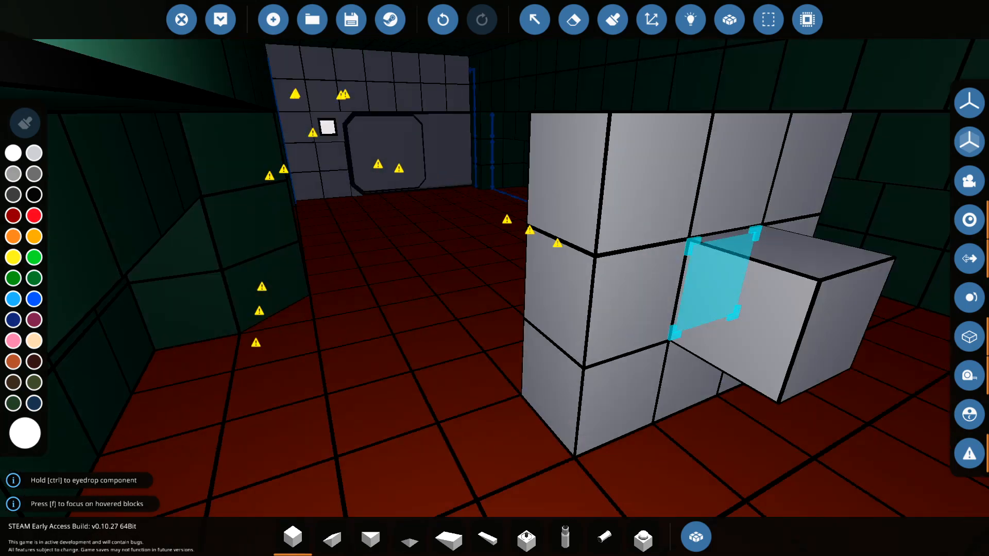
pyautogui.click(695, 537)
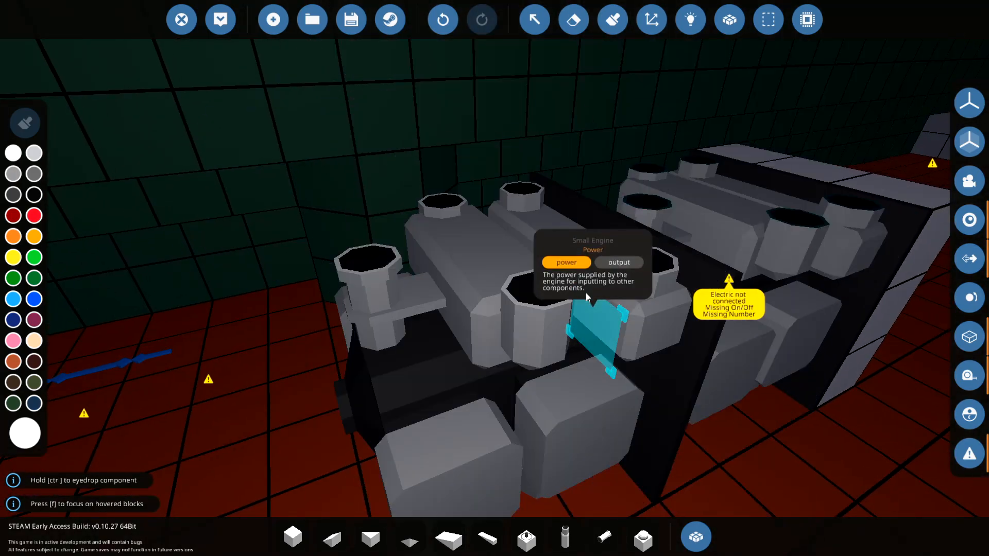
pyautogui.click(694, 537)
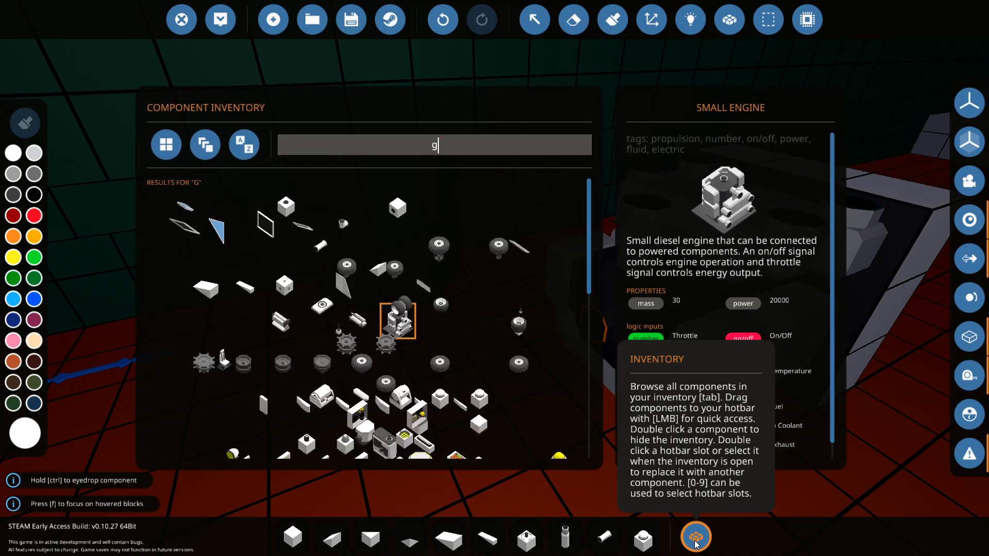
pyautogui.write('en')
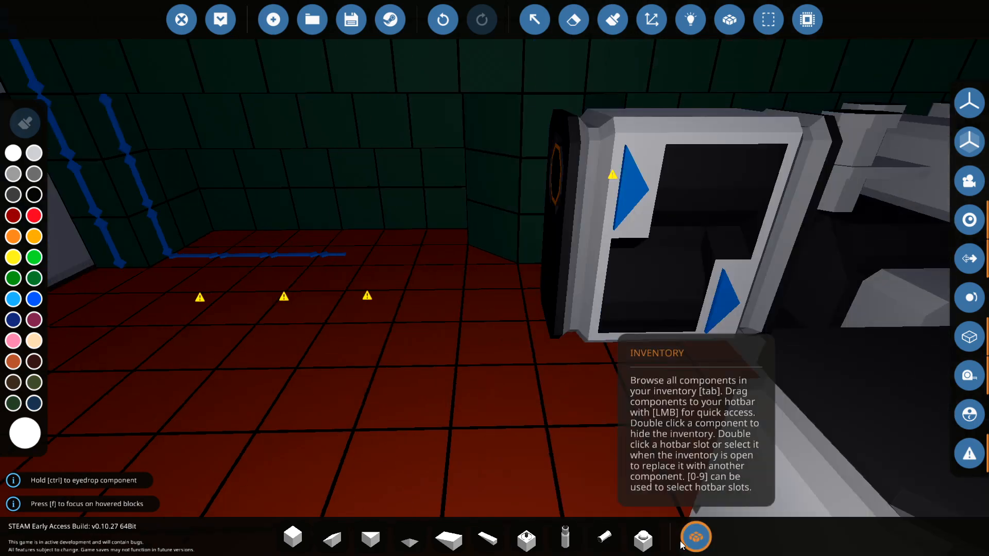
pyautogui.write('ge')
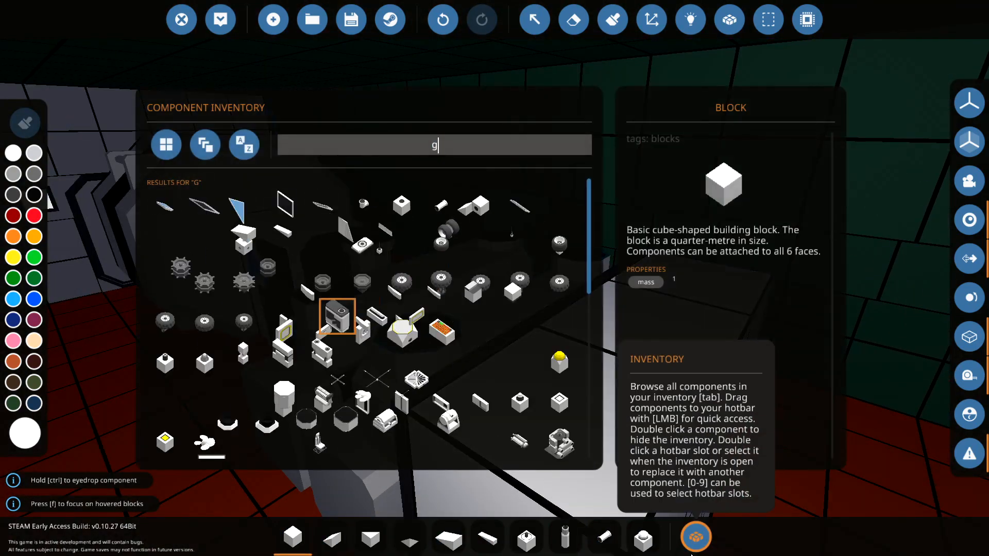
pyautogui.write('heat')
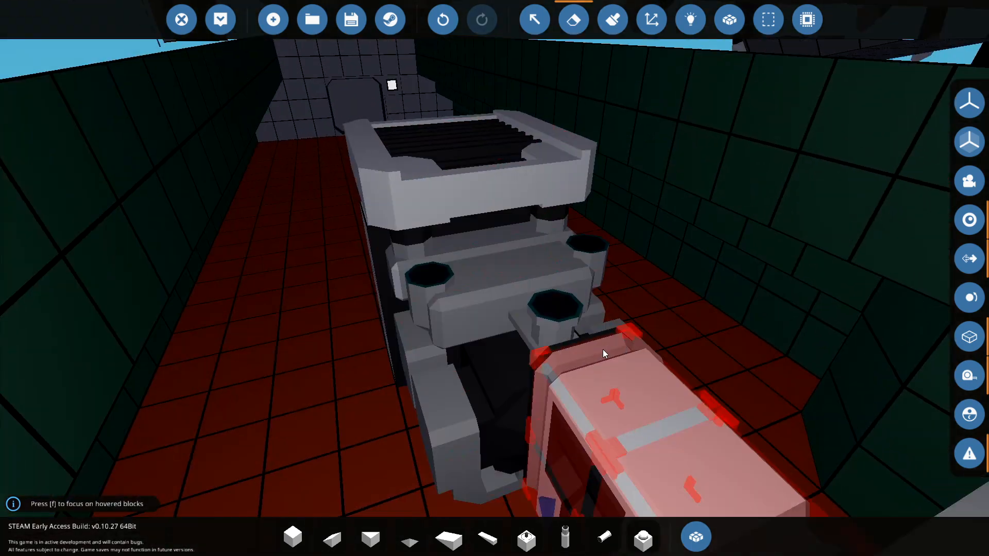
# Step: Fit the held heat exchanger part against the front of the engine
pyautogui.click(694, 537)
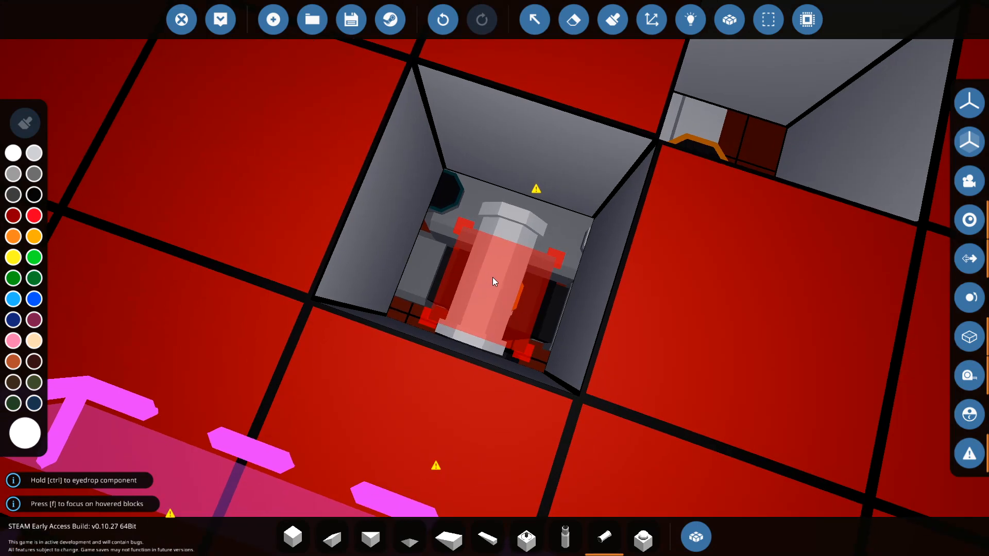
# Step: Fit the cylindrical part into the shaft and place a part beside the fuel tank
pyautogui.click(694, 536)
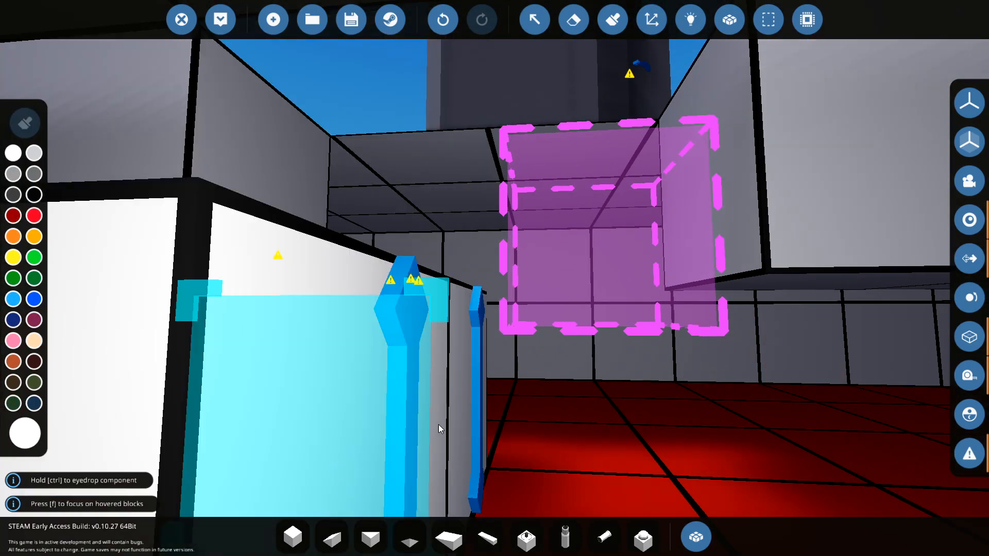
pyautogui.click(520, 205)
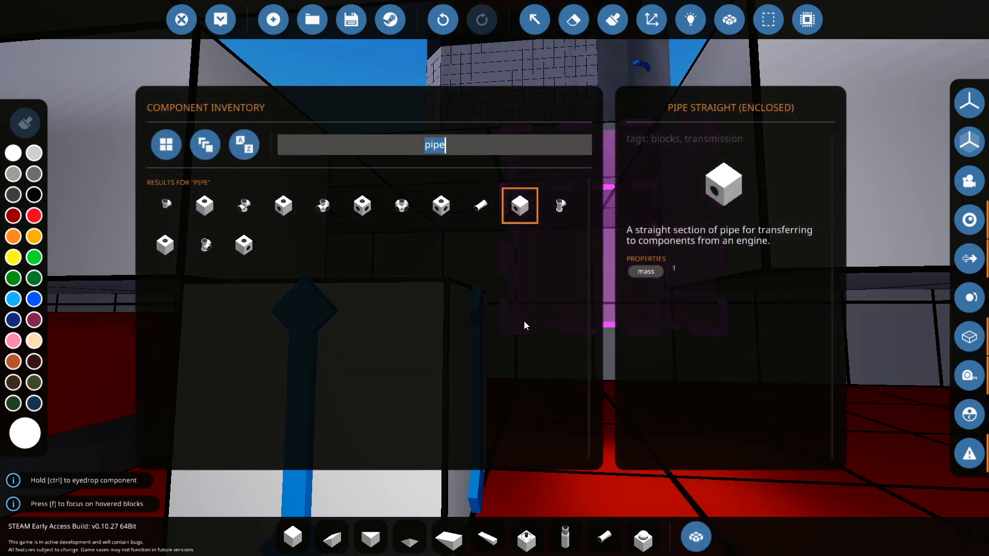
# Step: Pick the Fluid Port from a 'flui' search, then search the inventory for pipes
pyautogui.write('flui')
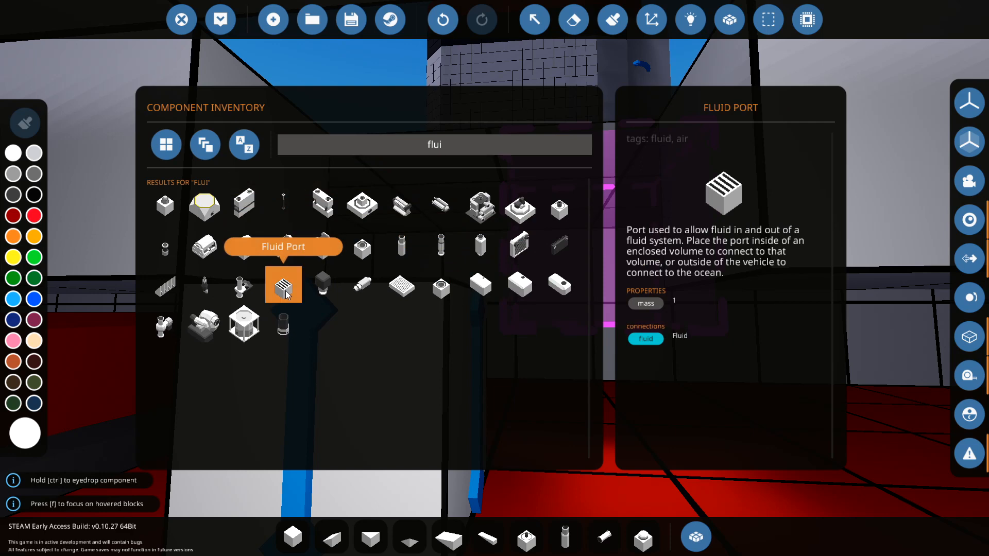
pyautogui.click(283, 283)
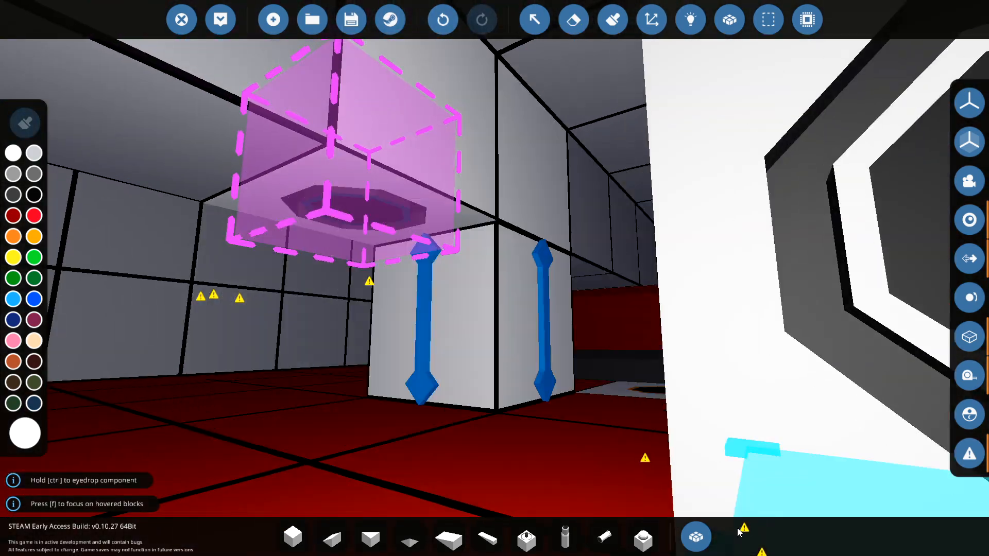
pyautogui.write('pip')
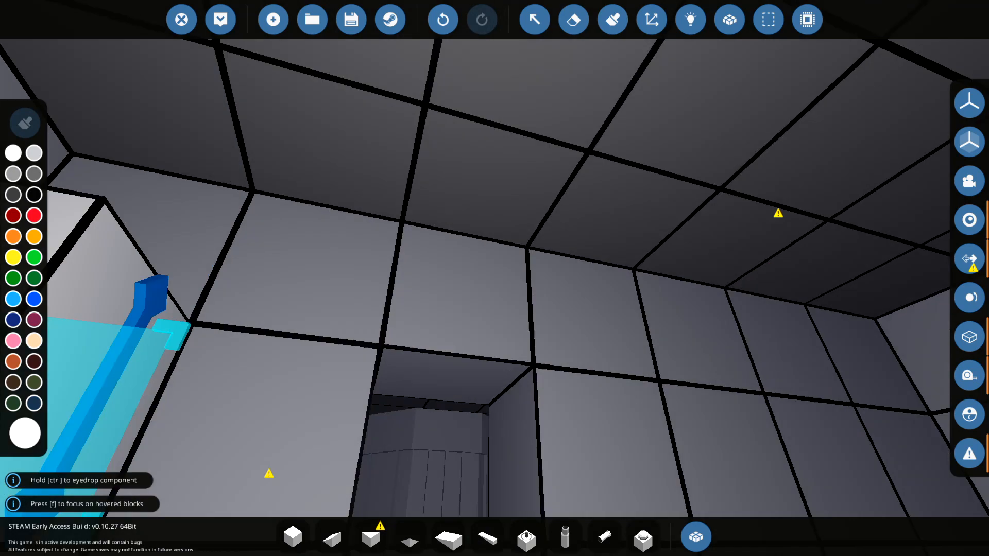
# Step: Choose the Fluid Port via a 'fluid' search, fit it, then search for 'ang'
pyautogui.click(696, 537)
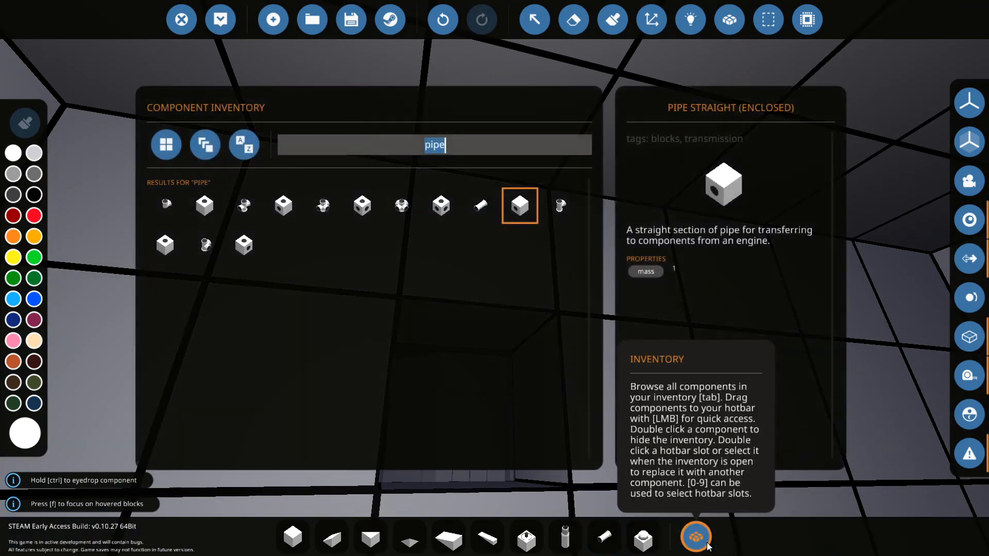
pyautogui.write('fluid')
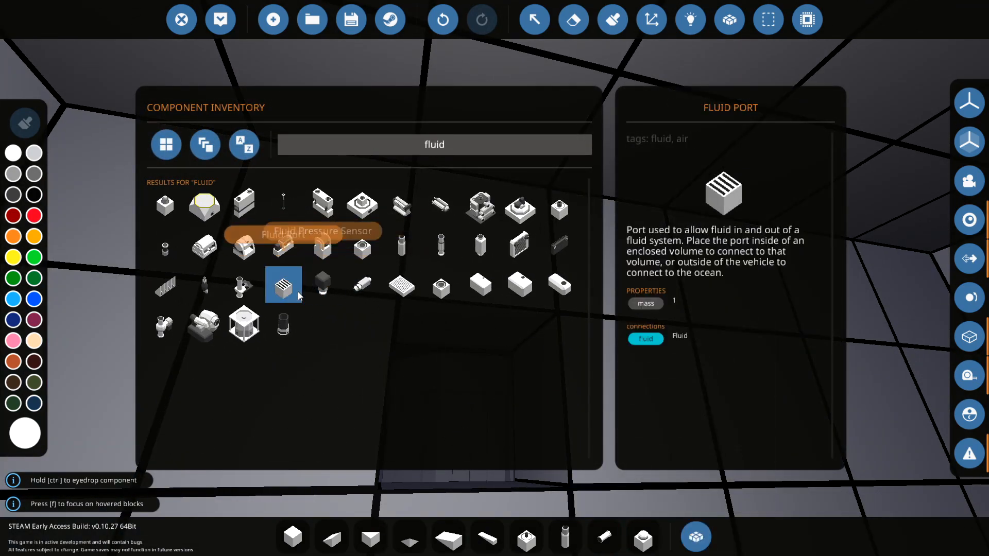
pyautogui.click(282, 284)
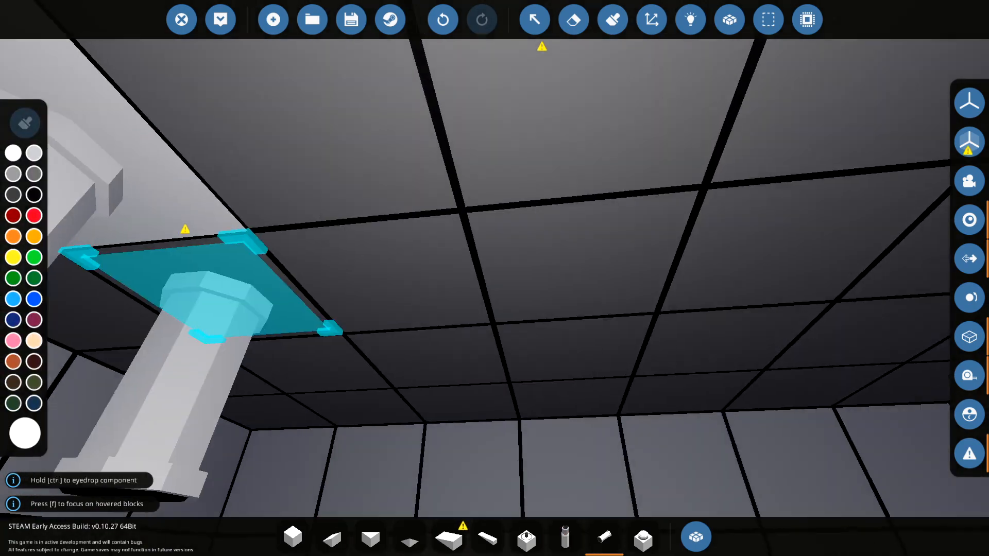
pyautogui.press('tab')
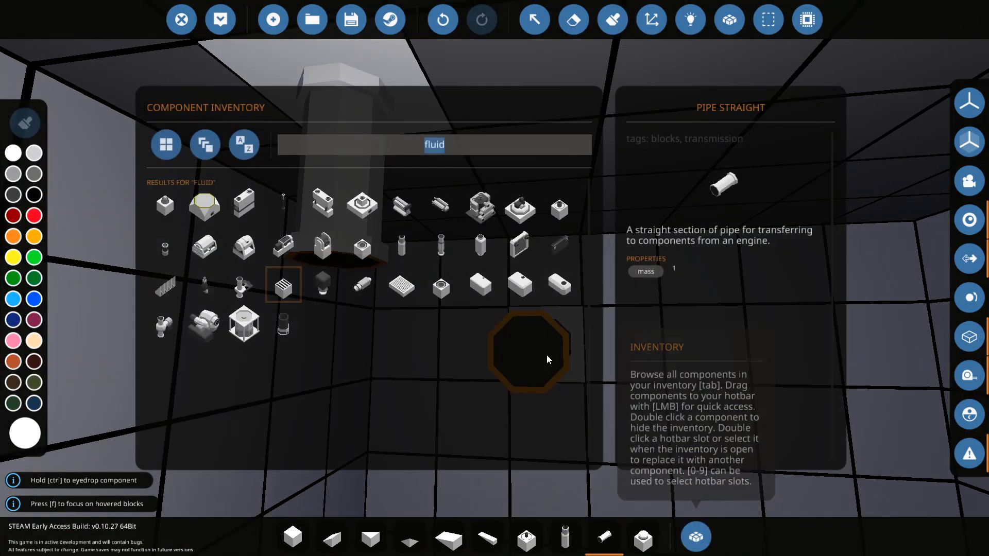
pyautogui.write('ang')
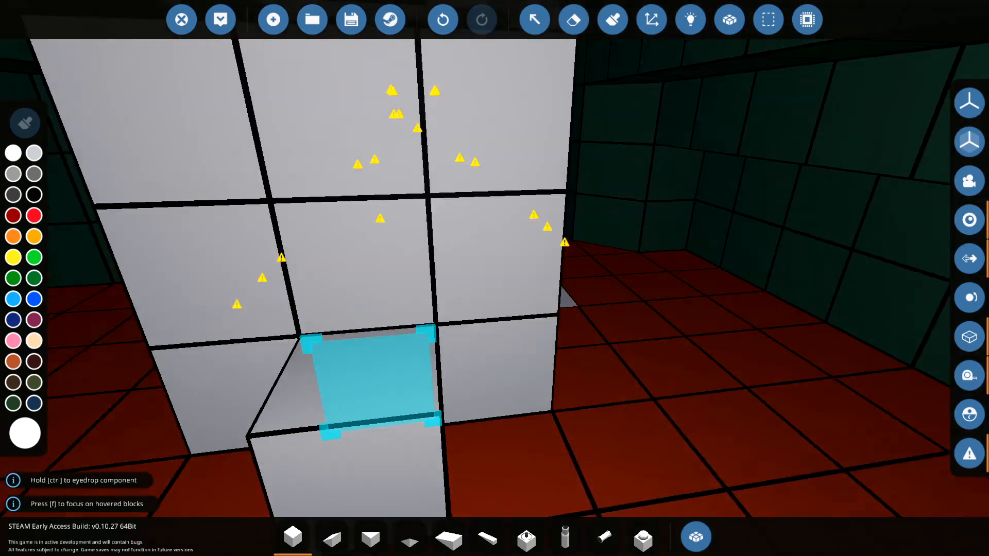
# Step: Place three dials and a button on the engine panel and select one dial
pyautogui.click(696, 536)
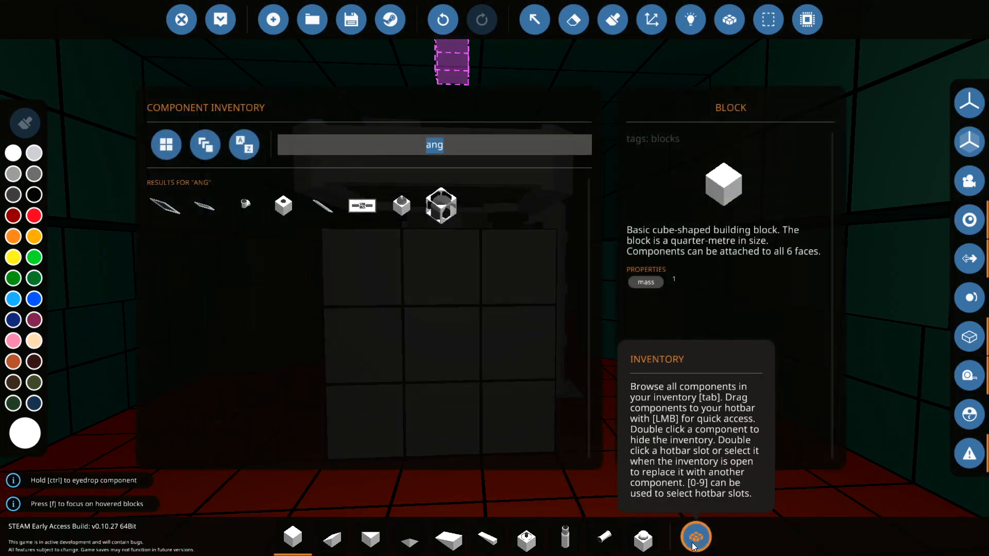
pyautogui.write('dial')
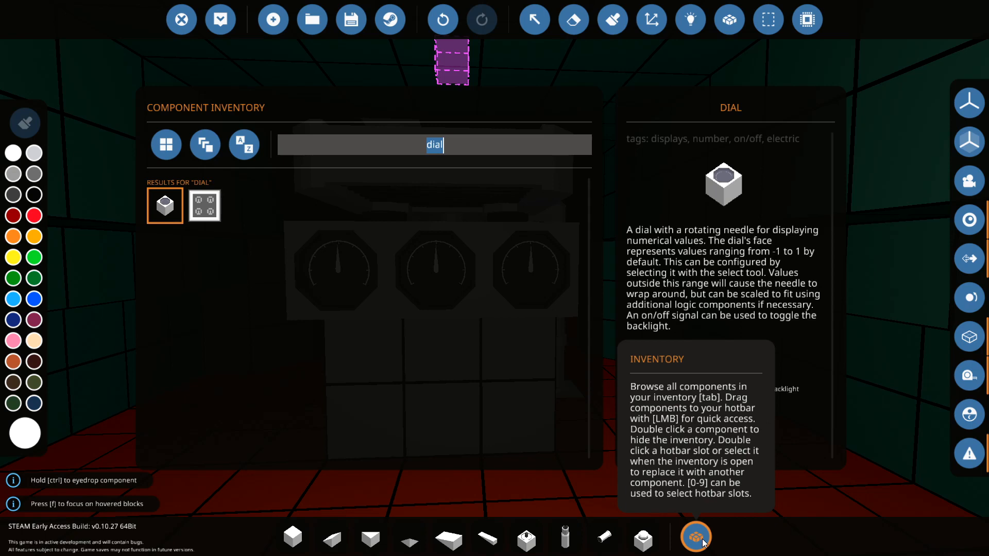
pyautogui.write('b')
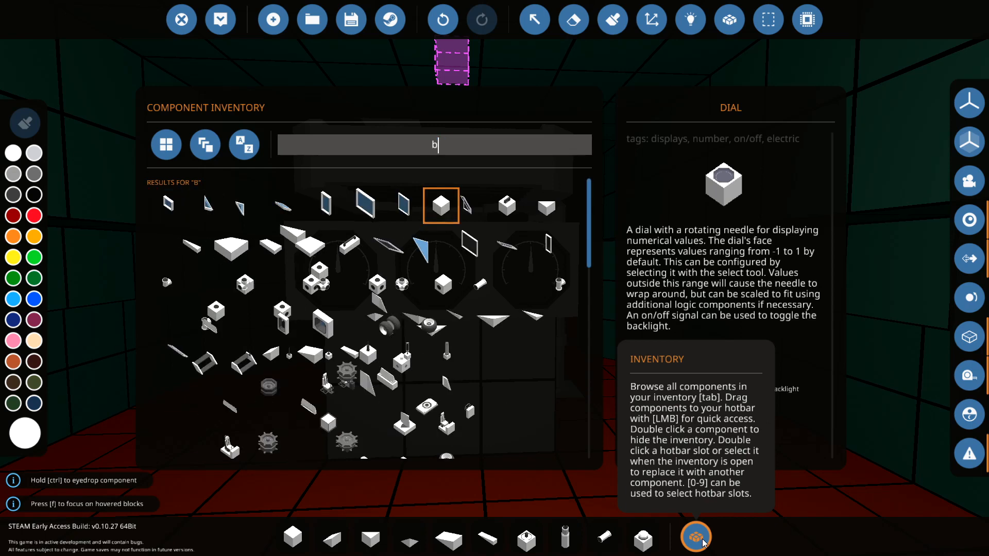
pyautogui.write('utton')
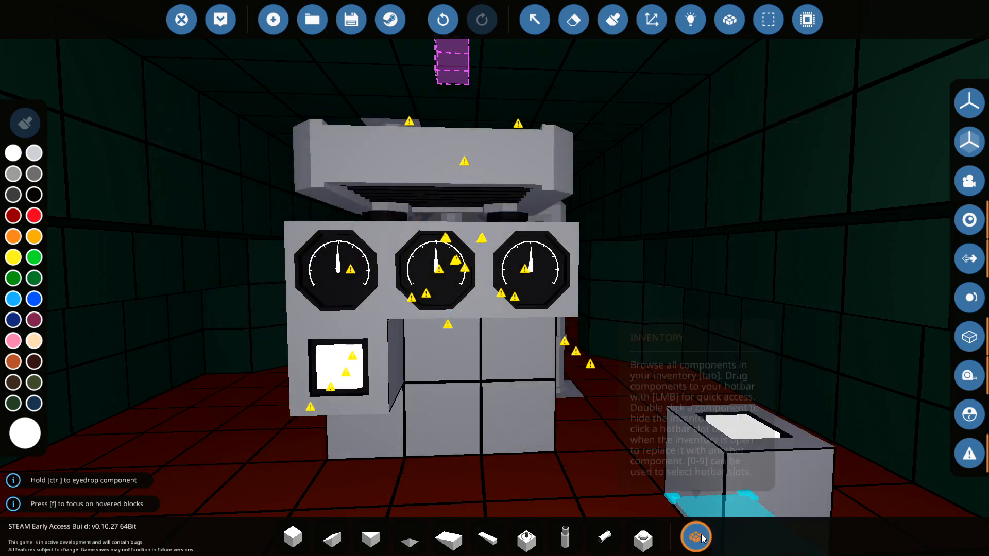
pyautogui.click(694, 537)
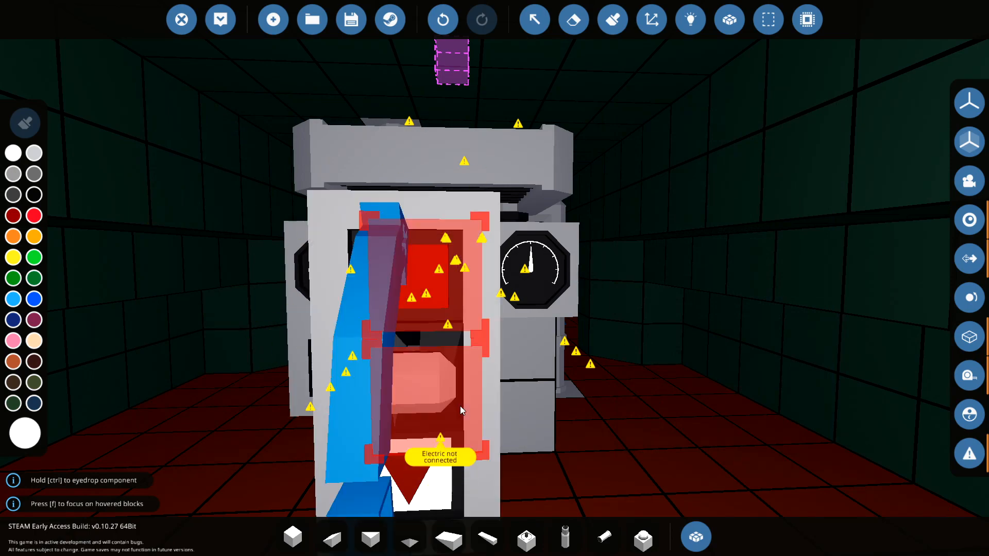
pyautogui.click(690, 19)
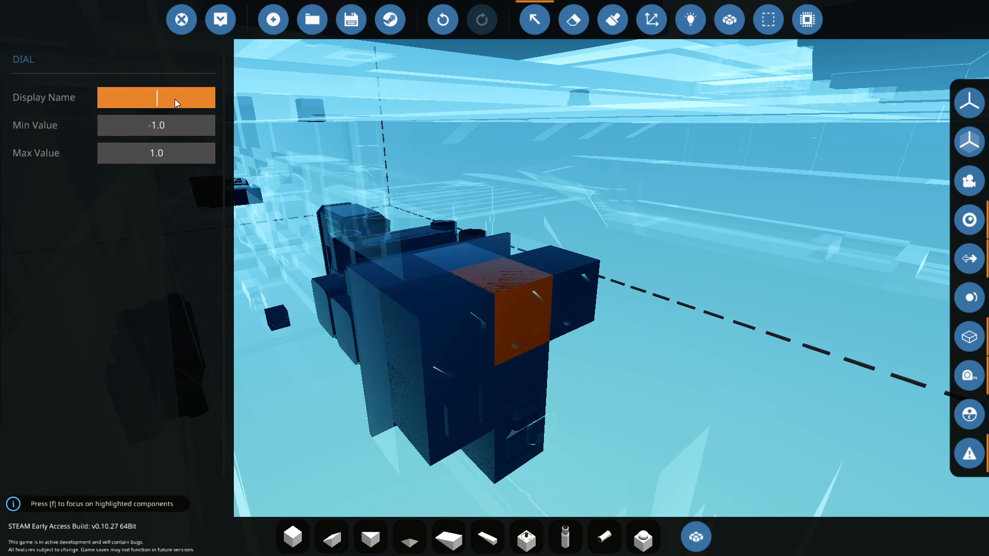
# Step: Enter 'Battery' as the selected dial's display name
pyautogui.write('Battery')
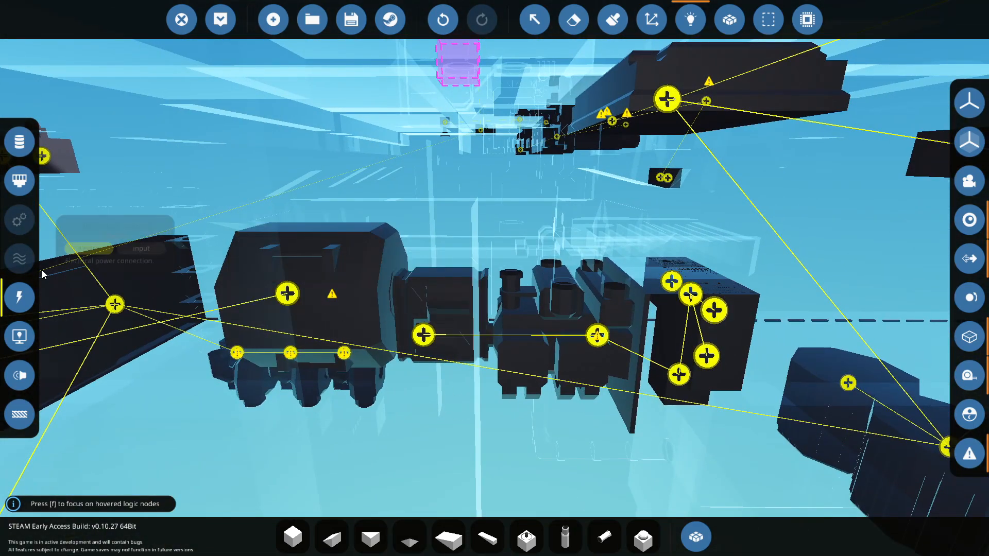
pyautogui.click(19, 141)
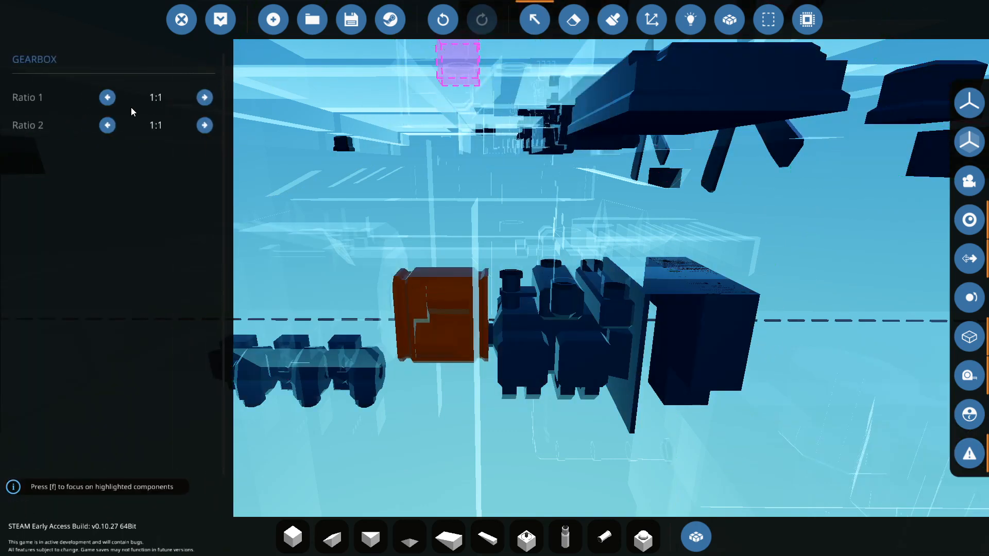
pyautogui.click(204, 97)
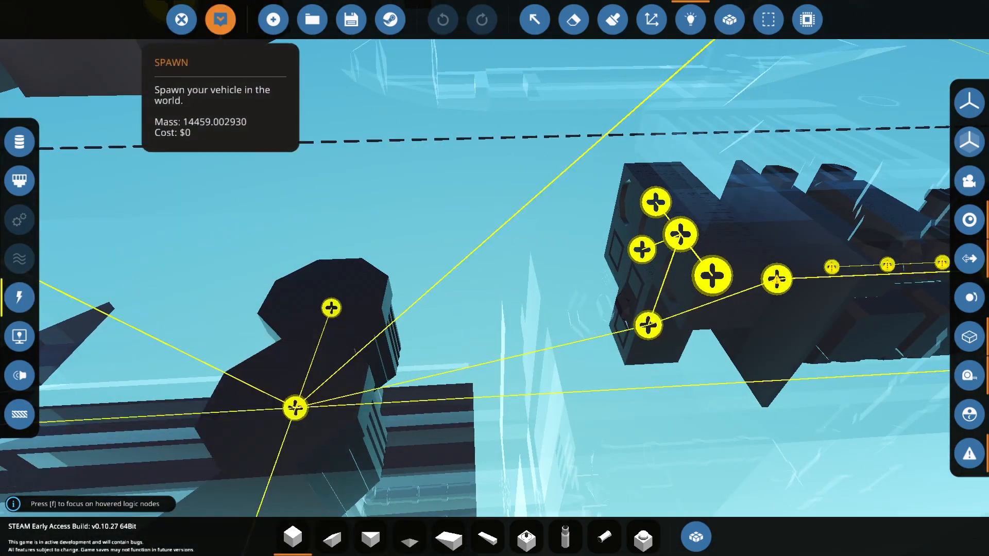
# Step: Select the gearbox and change Ratio 1 to 2:1, leaving Ratio 2 at 1:1
pyautogui.click(219, 19)
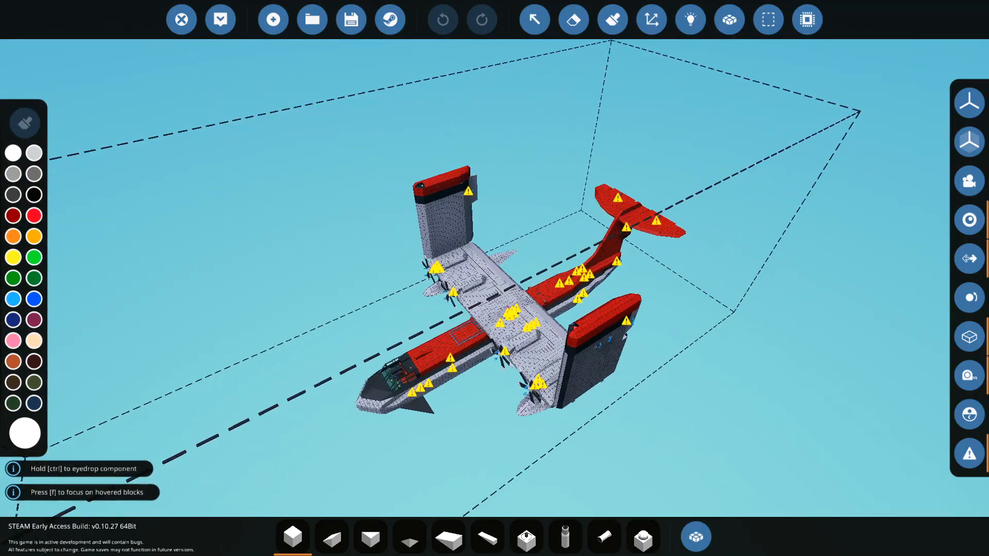
pyautogui.click(690, 19)
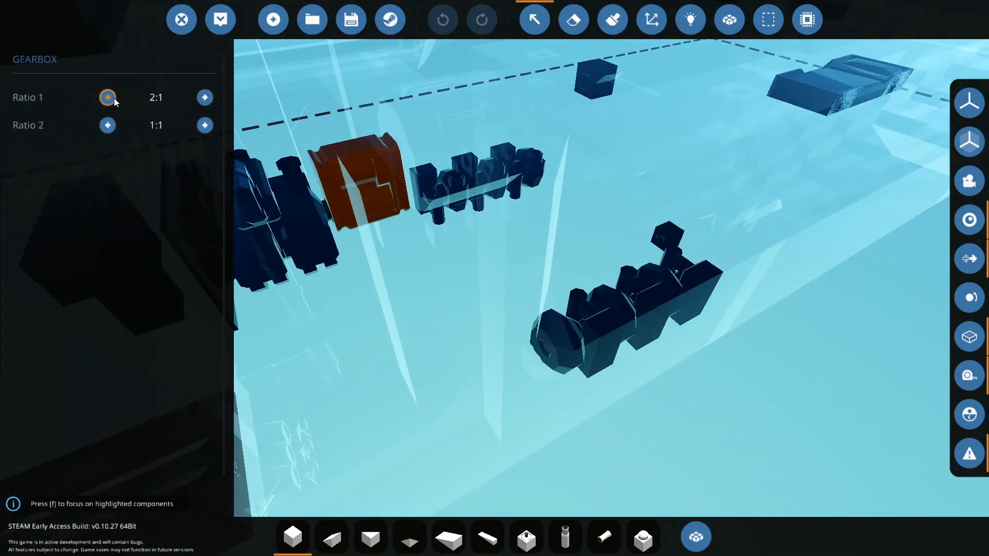
pyautogui.moveTo(220, 19)
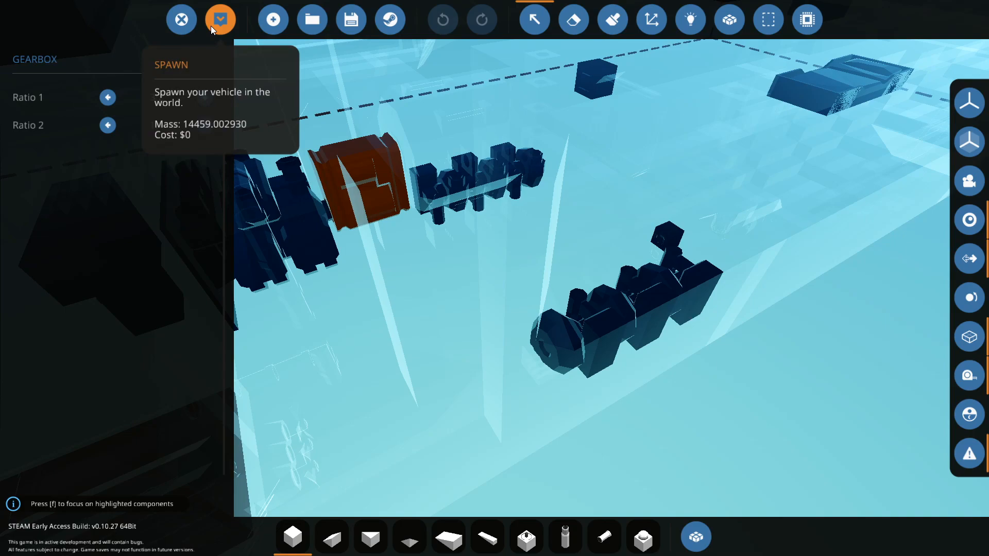
# Step: Test-spawn the seaplane in the world, then return to the workbench
pyautogui.click(220, 19)
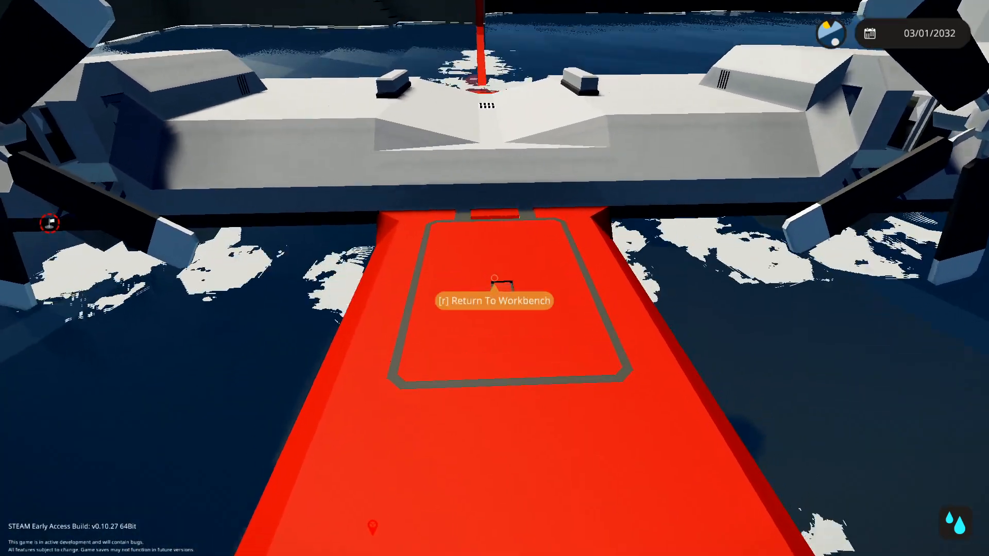
pyautogui.press('r')
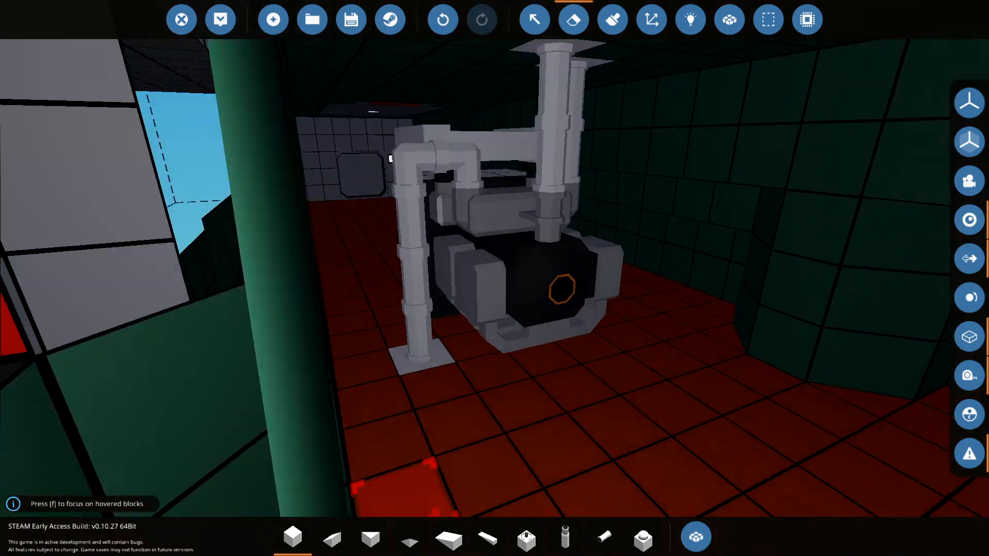
# Step: Give the throttle lever a clutch display name, then switch to the logic view
pyautogui.click(695, 537)
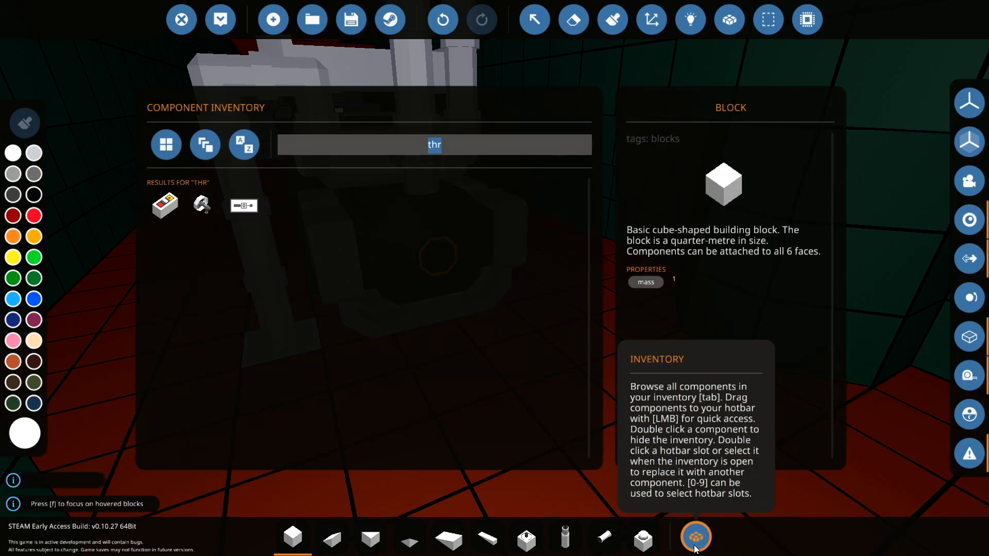
pyautogui.write('clut')
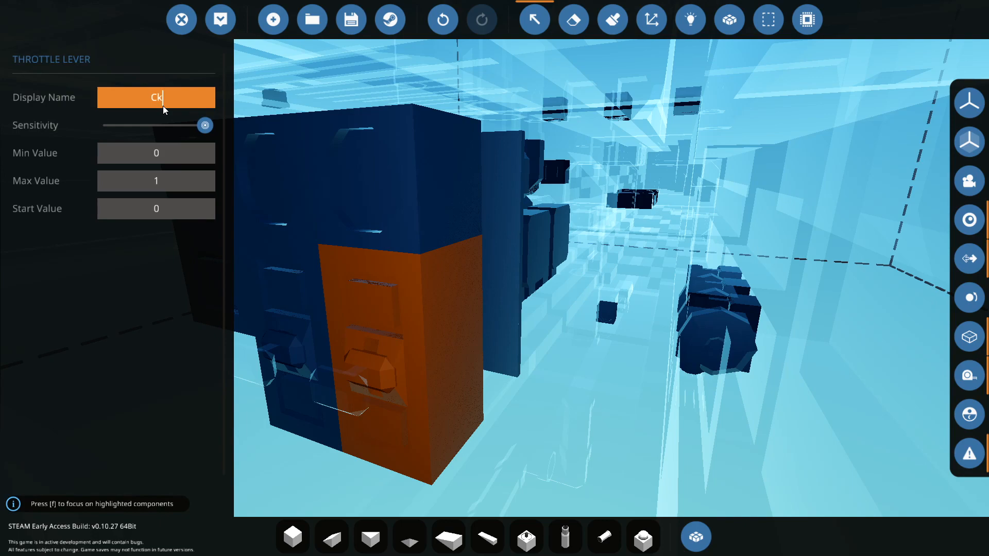
pyautogui.write('lut')
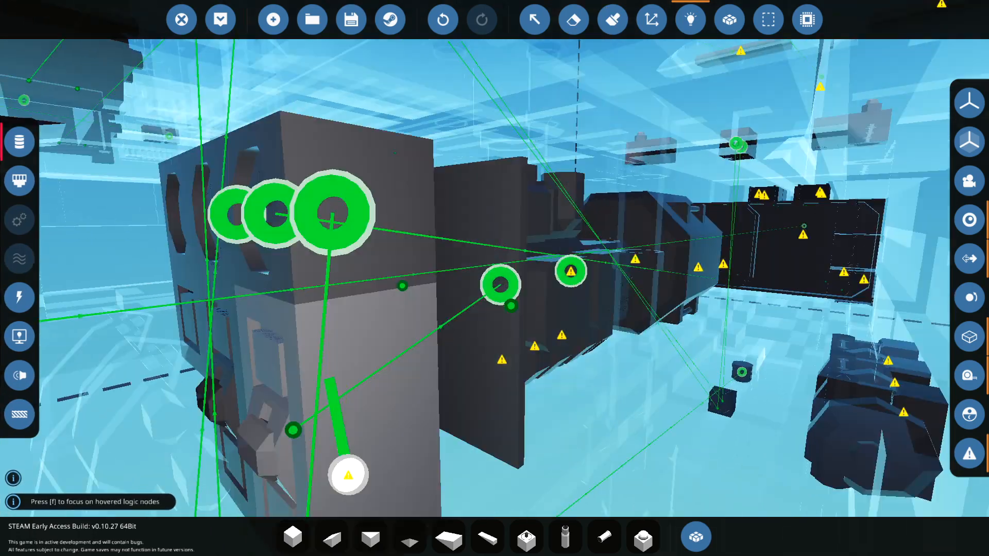
pyautogui.click(533, 19)
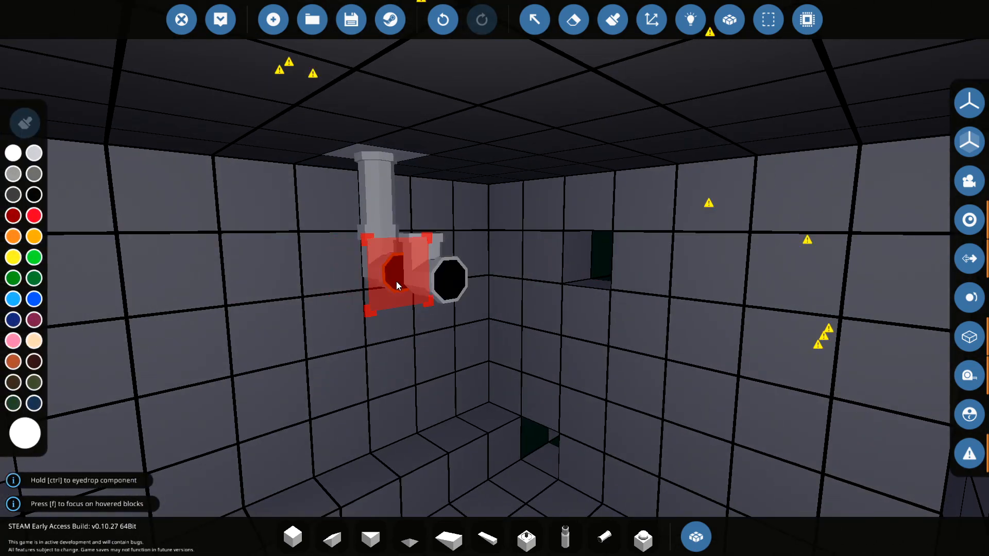
# Step: Remove the misplaced pipe bend below the ceiling and add a straight section under the vertical pipe
pyautogui.click(397, 284)
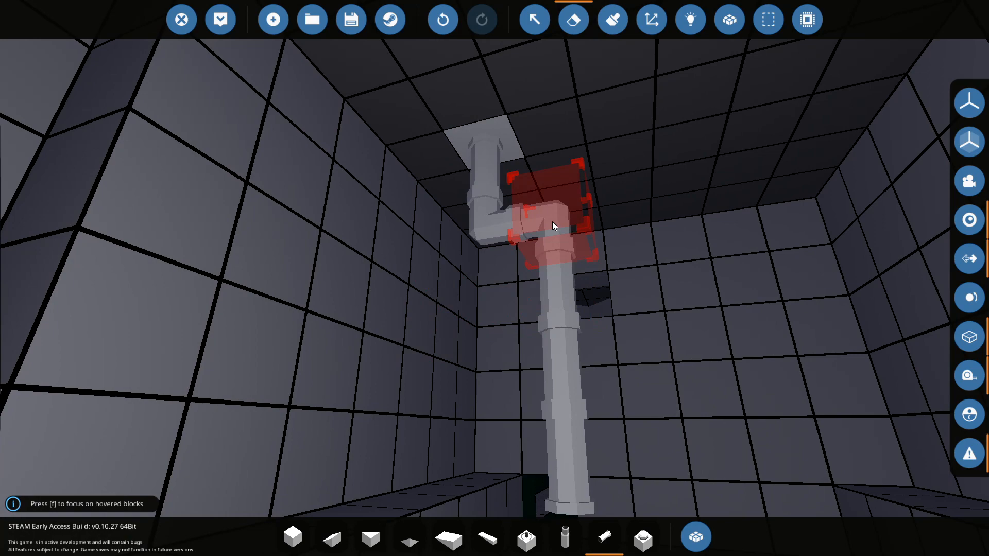
pyautogui.click(612, 19)
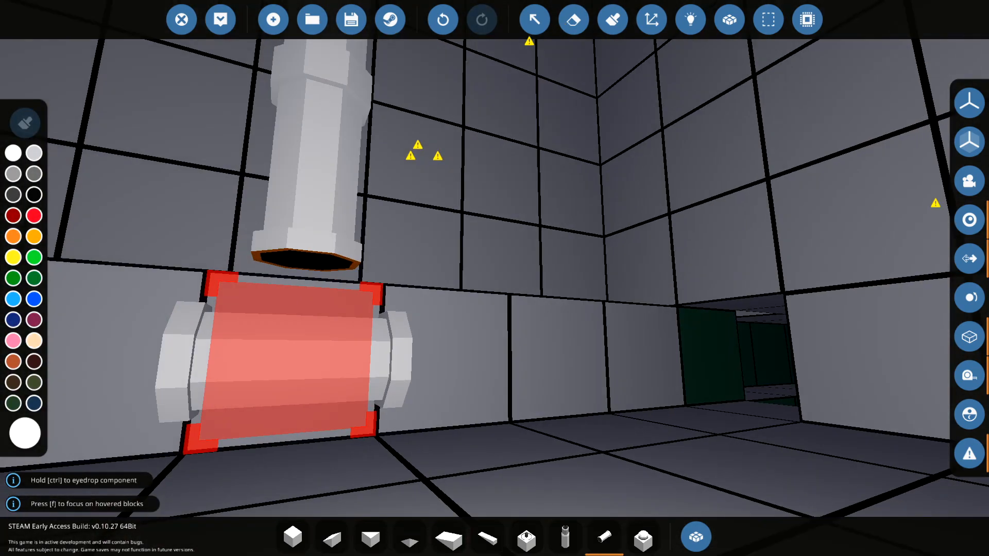
pyautogui.click(695, 536)
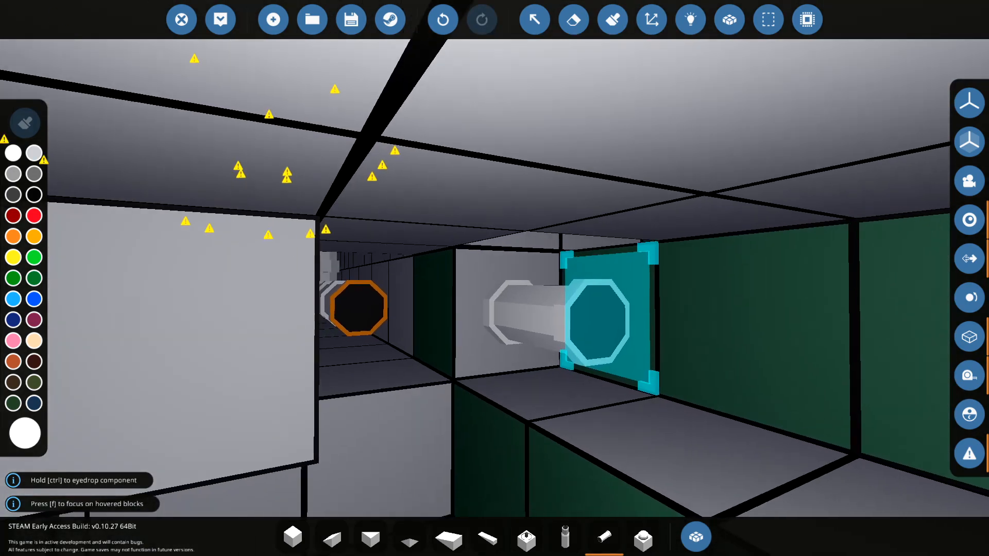
# Step: Search the inventory for a fluid component to fit above the engine unit
pyautogui.click(696, 536)
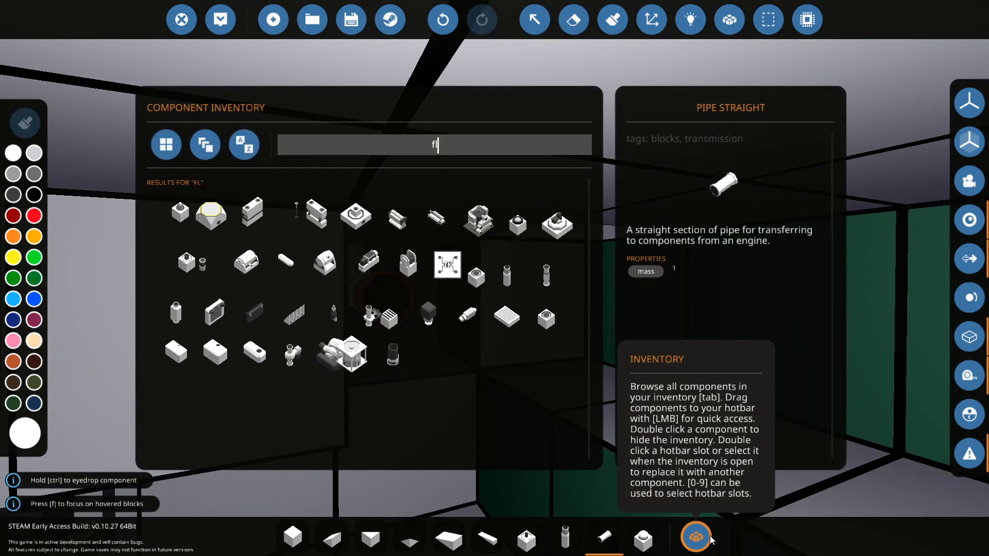
pyautogui.click(695, 537)
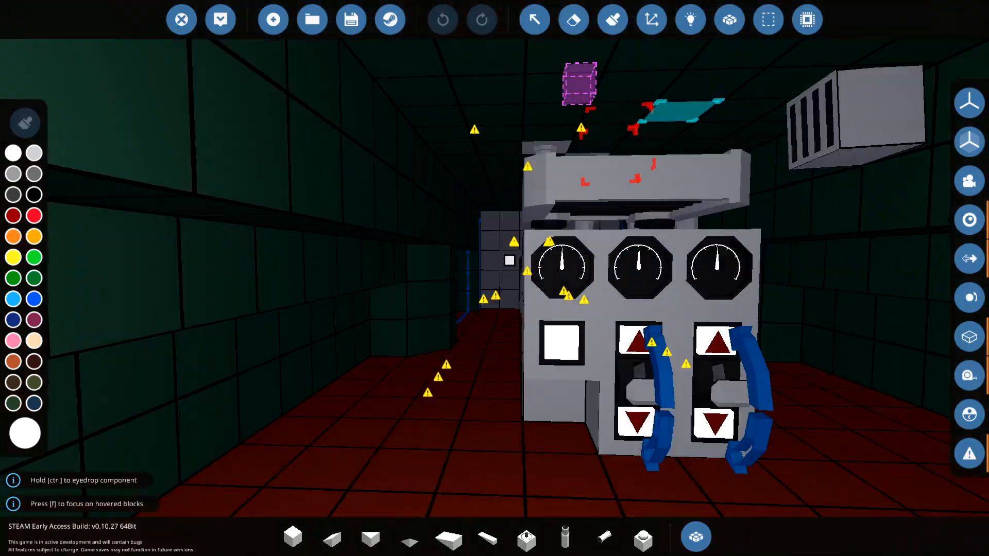
# Step: Add a circuit breaker for the starter battery and name it 'Gen Batteru'
pyautogui.click(695, 536)
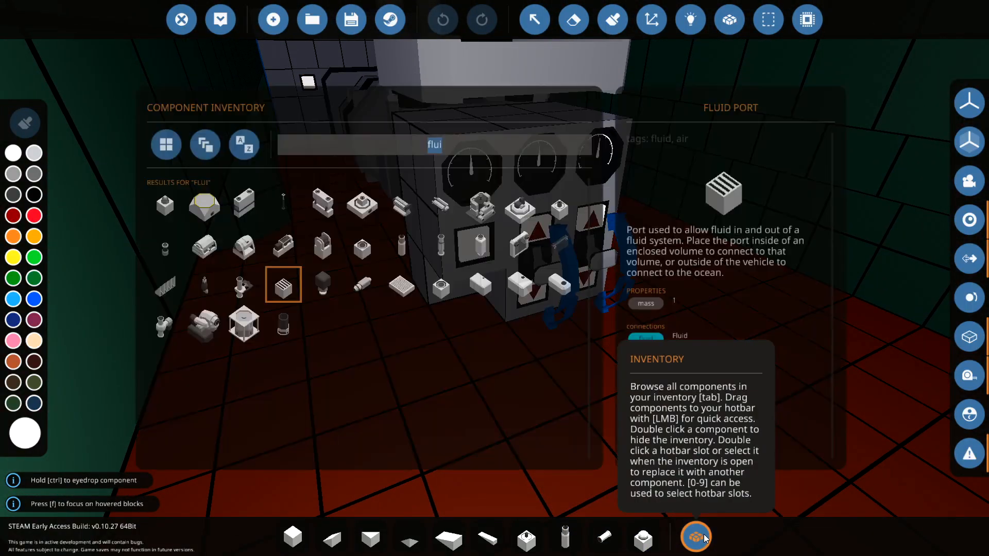
pyautogui.write('bat')
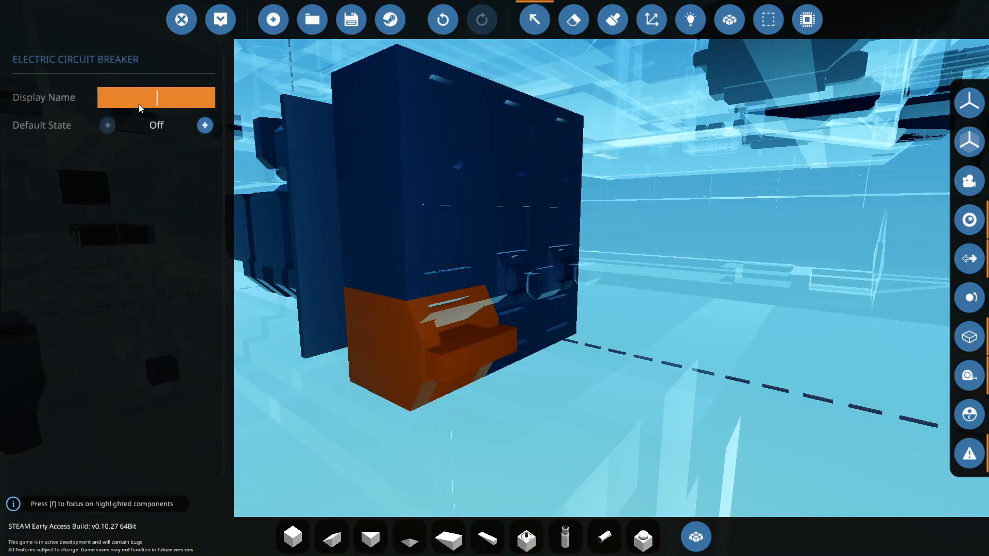
pyautogui.write('Gen Batteru')
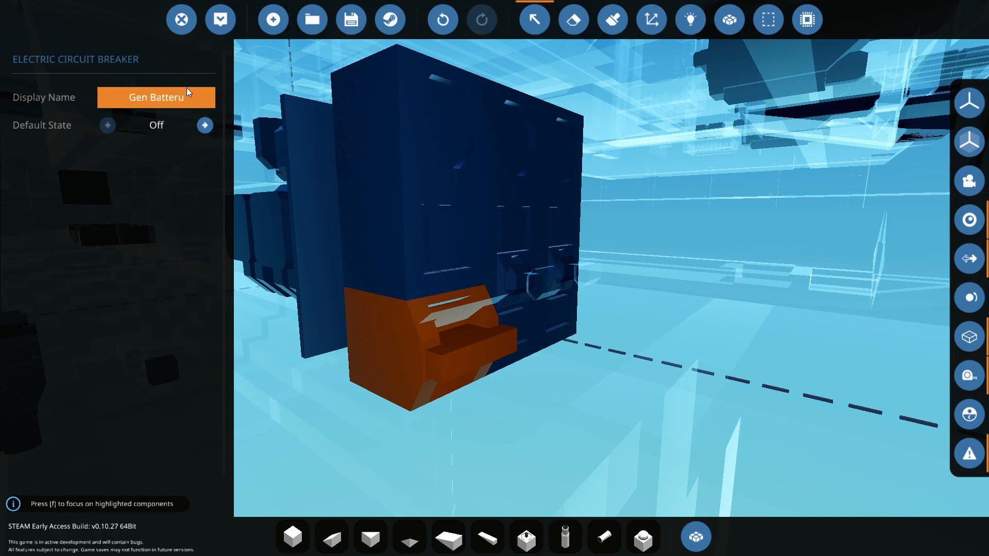
pyautogui.click(505, 132)
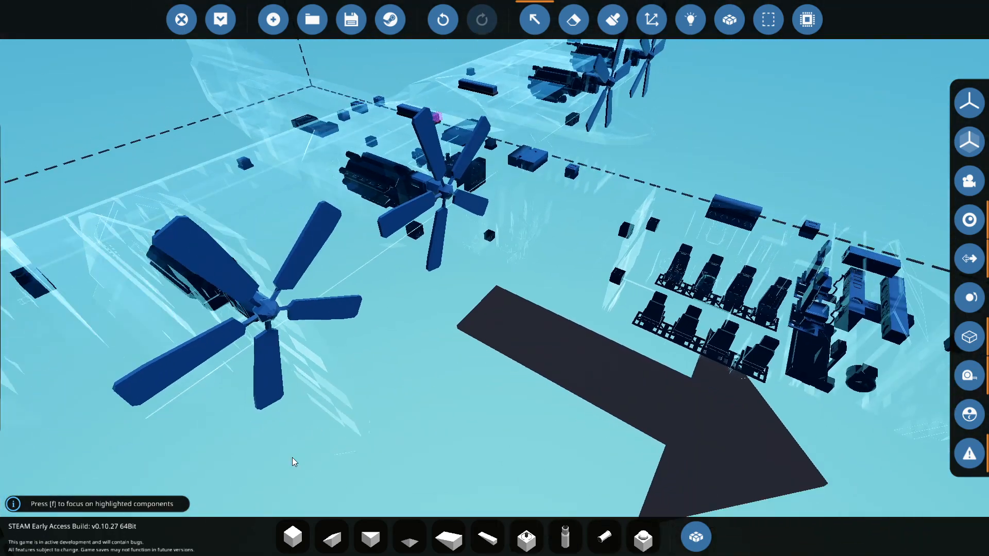
# Step: Save the seaplane as new vehicle 'Rogue mode plan' and spawn it on the water
pyautogui.click(390, 19)
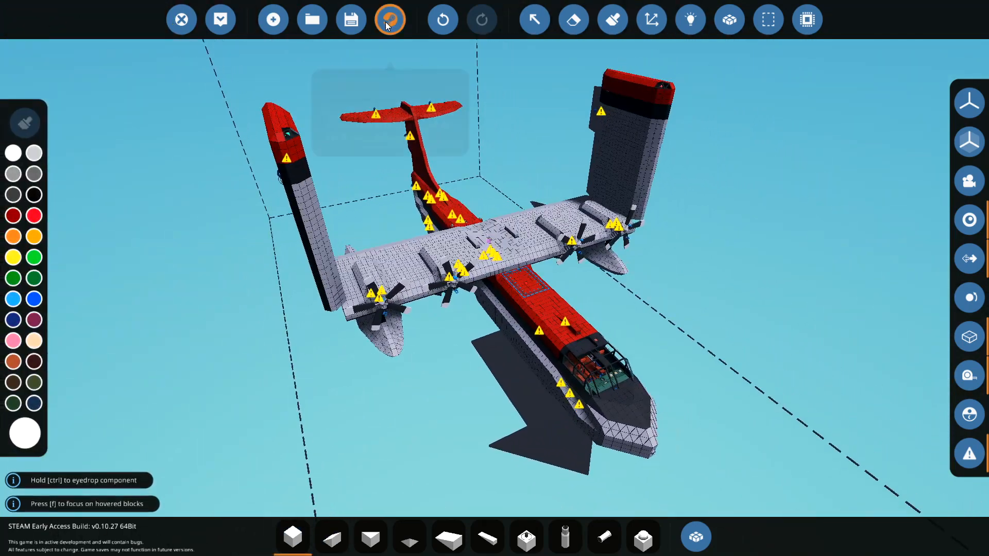
pyautogui.click(390, 19)
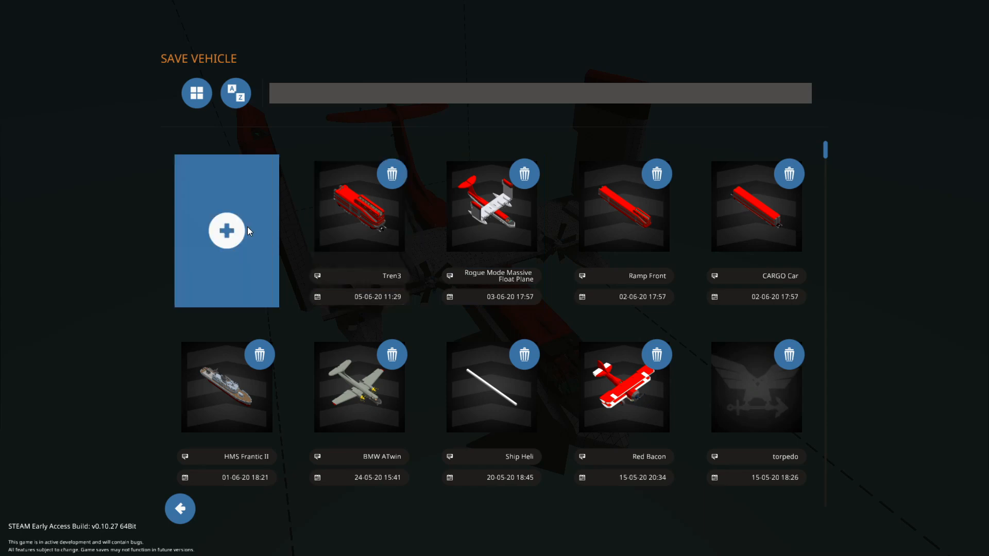
pyautogui.click(226, 231)
pyautogui.write('Rogue mode plan')
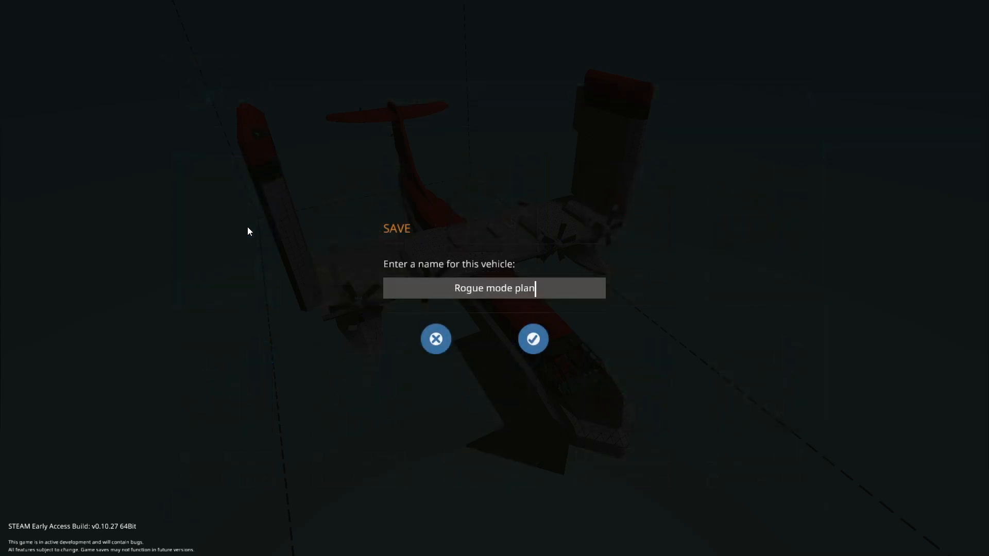
pyautogui.click(533, 339)
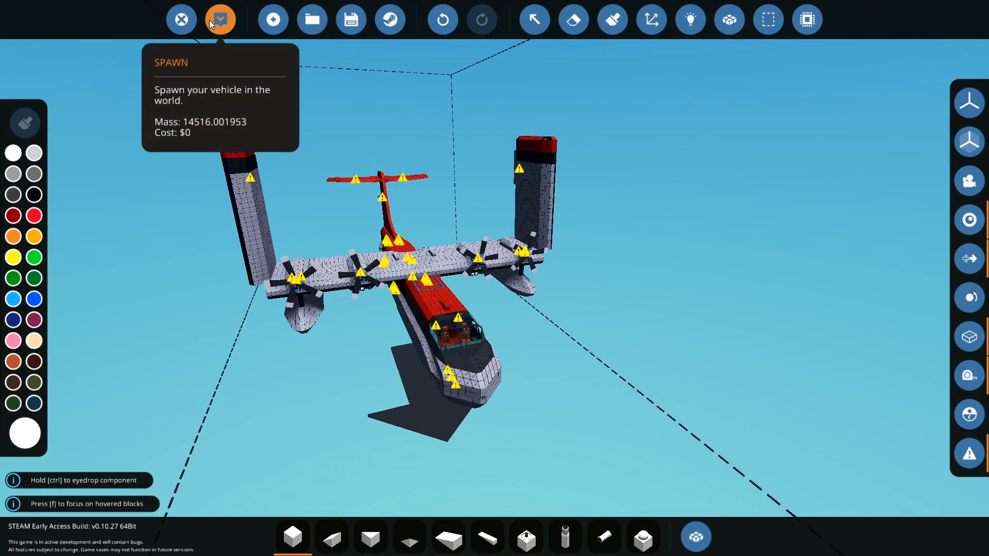
pyautogui.click(219, 19)
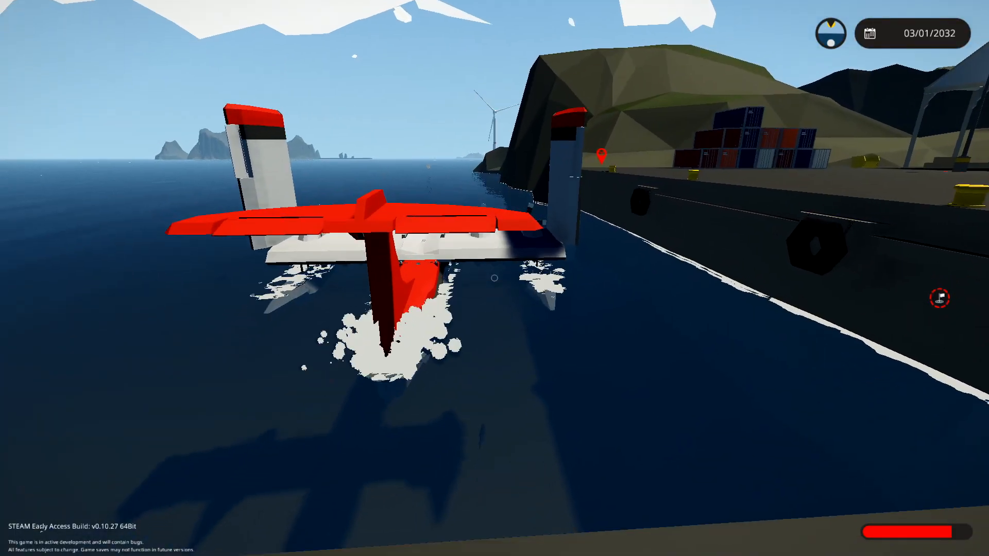